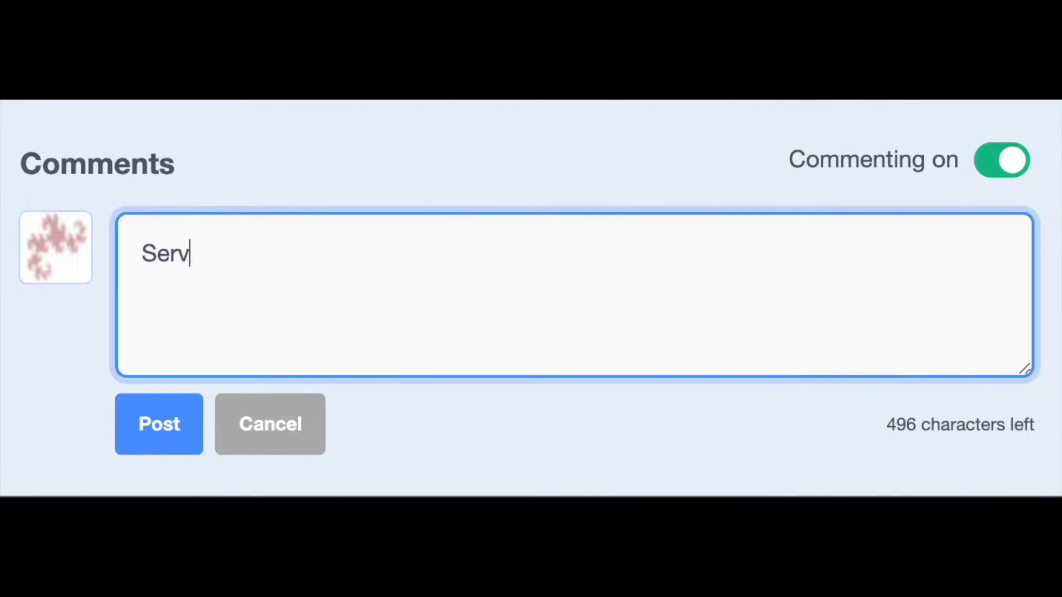
- Post the comment "Server's down!!!!!" and scroll through the earlier server-down complaints
text(er's down!!!!!)
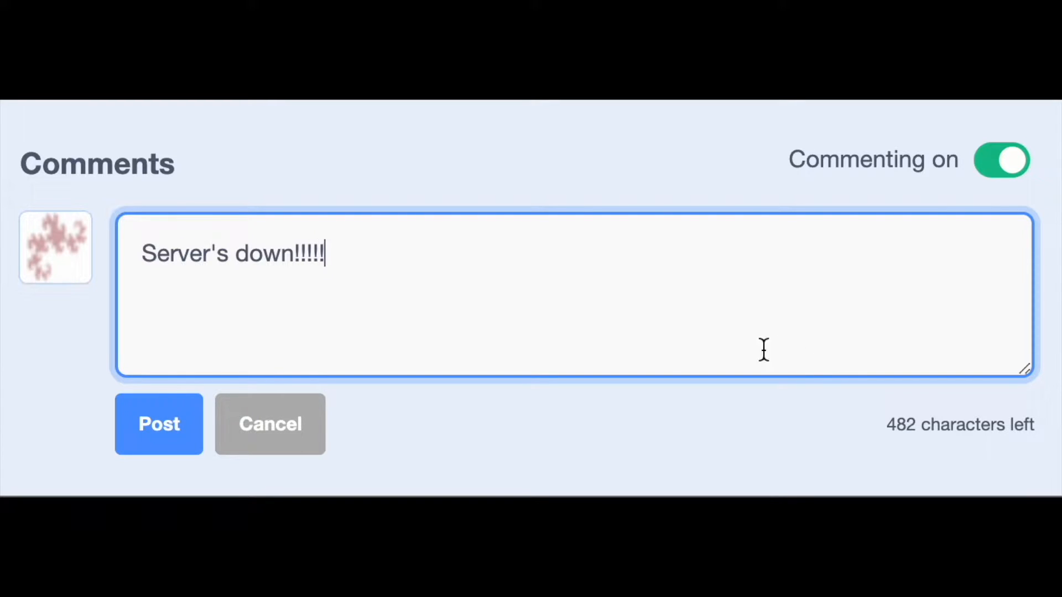
click(158, 424)
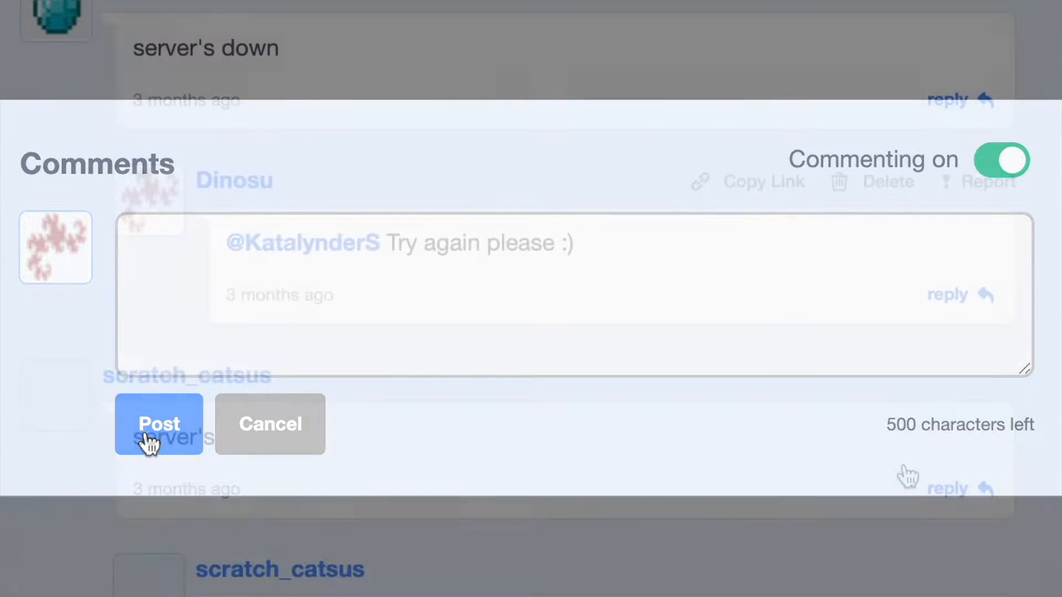
click(159, 424)
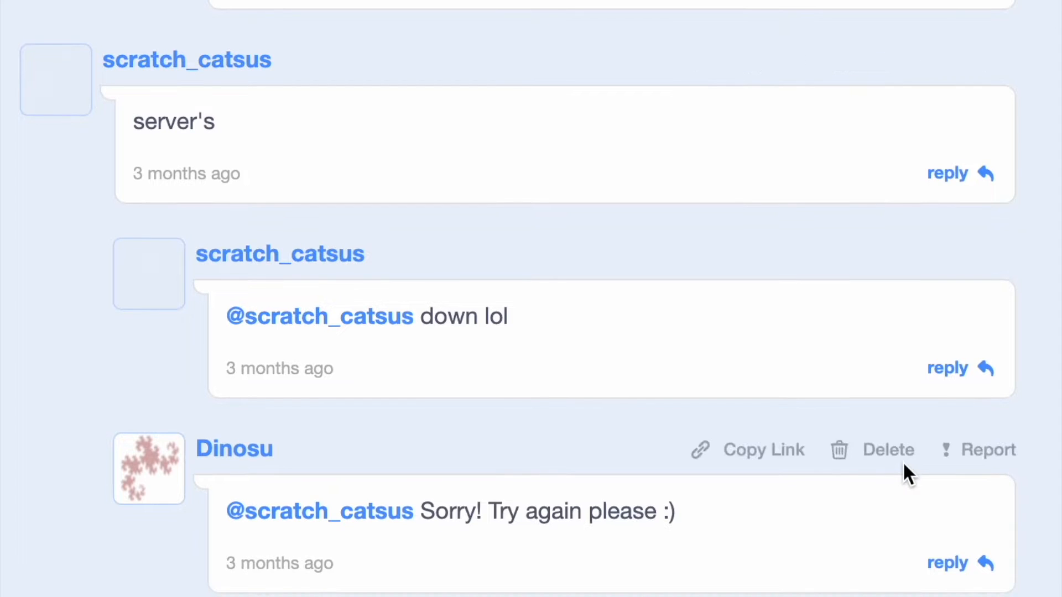
scroll(down, 3)
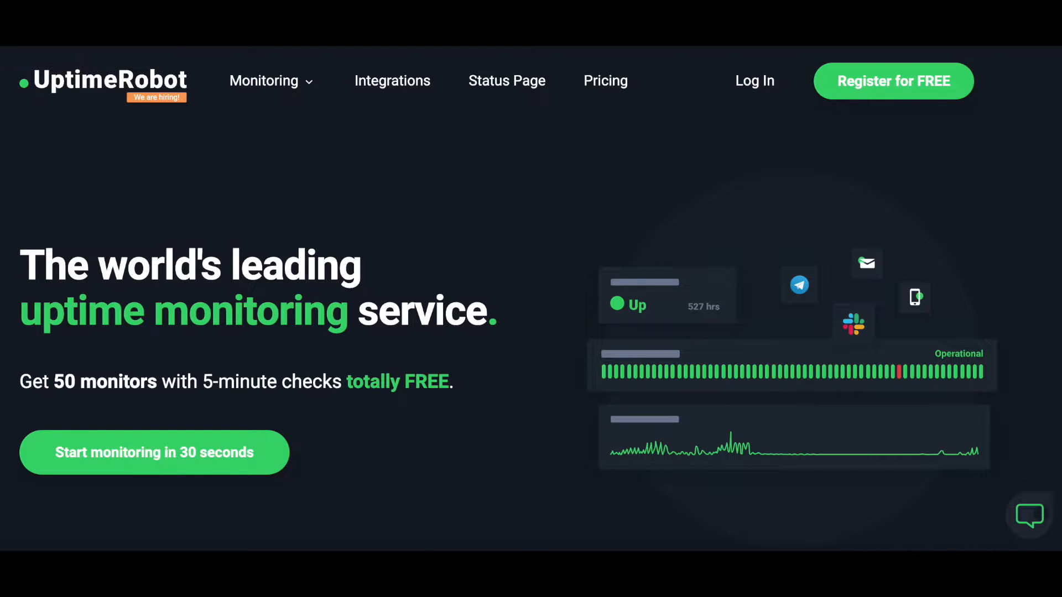
- Enter the monitored server's web address ending in t-server.com in the URL field
click(154, 452)
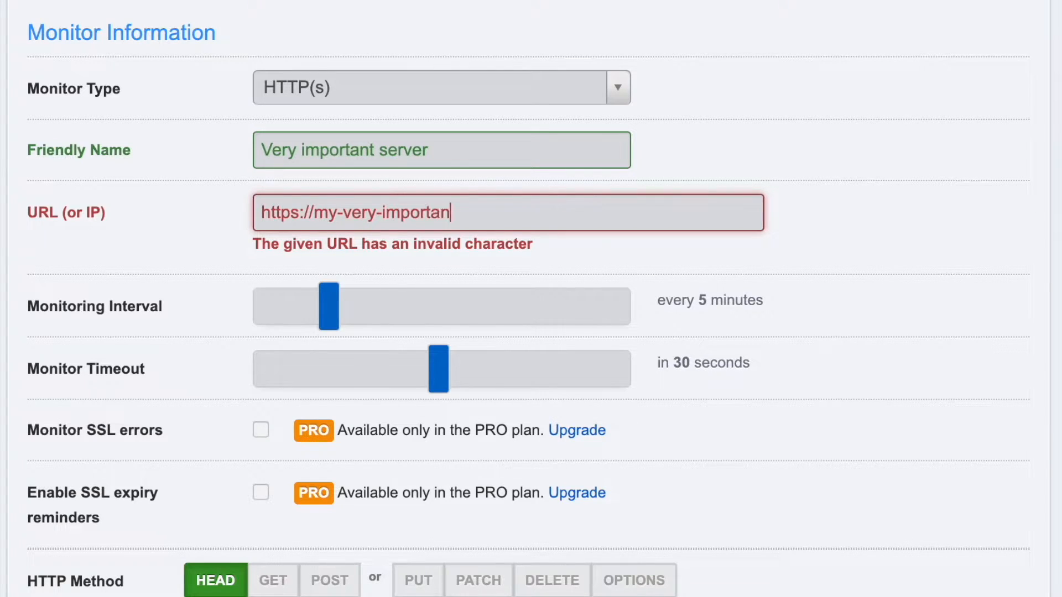
text(t-server.com)
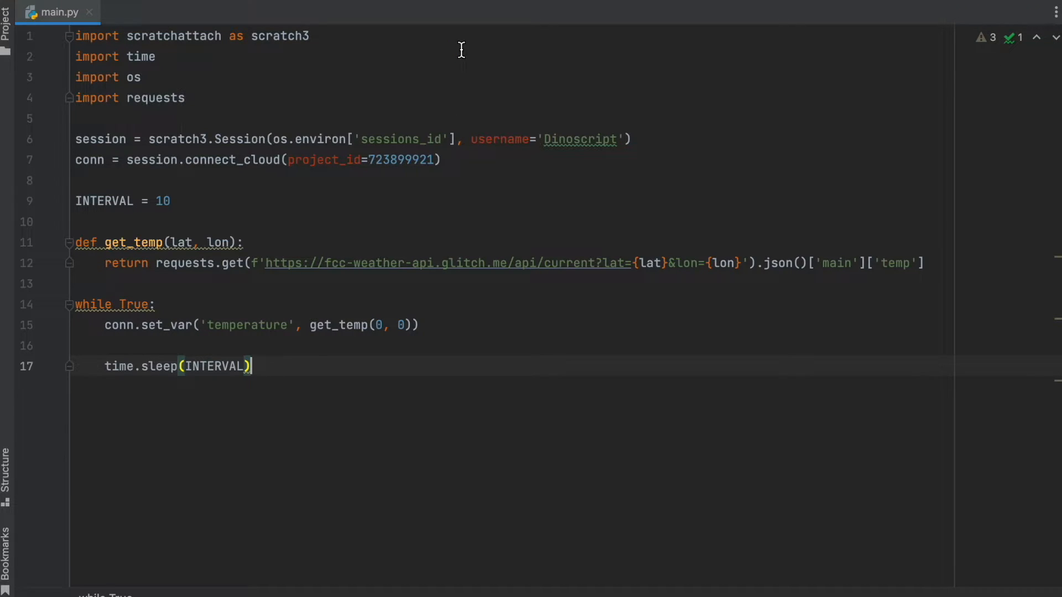
mouse_move(109, 290)
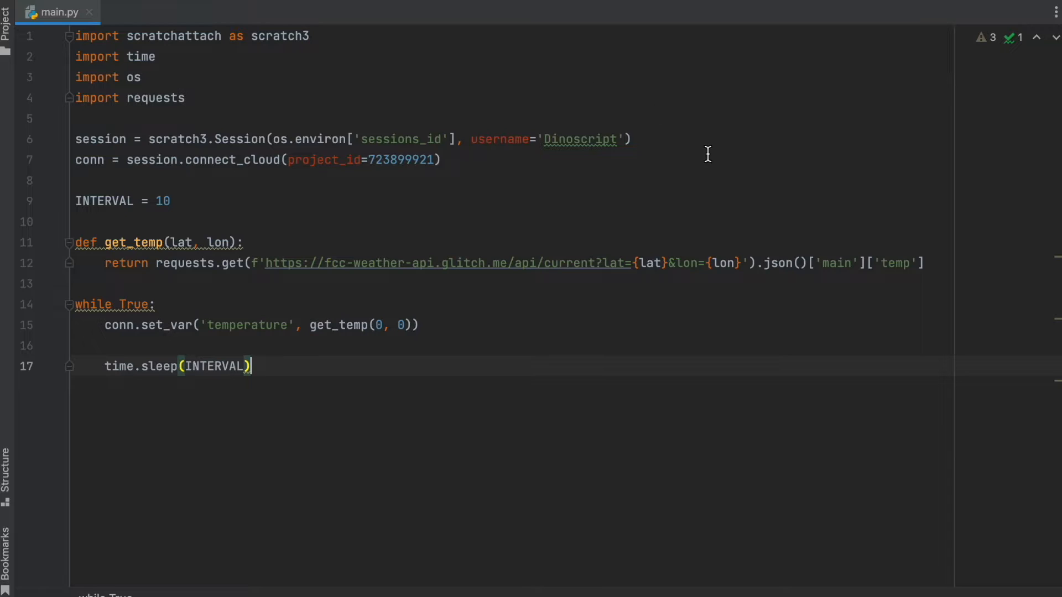
mouse_move(1018, 179)
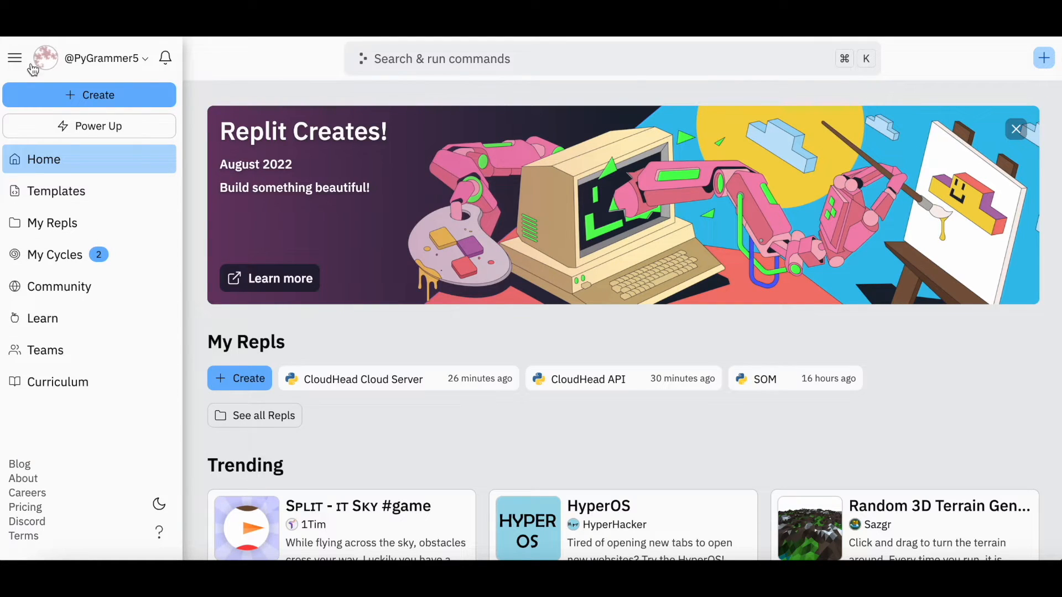
mouse_move(95, 86)
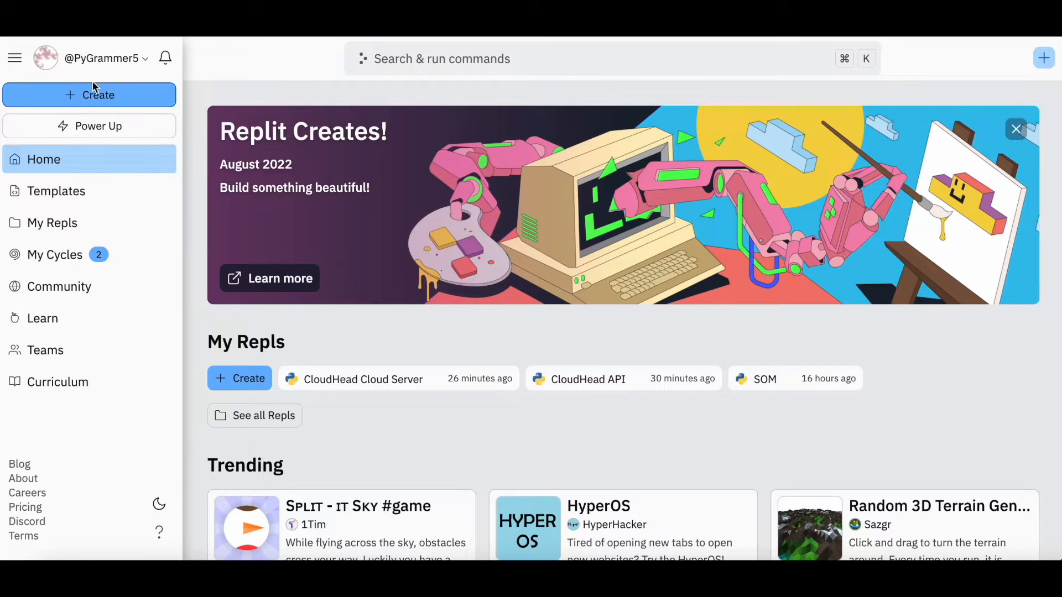
- Create a new Python repl with the suggested title
click(89, 95)
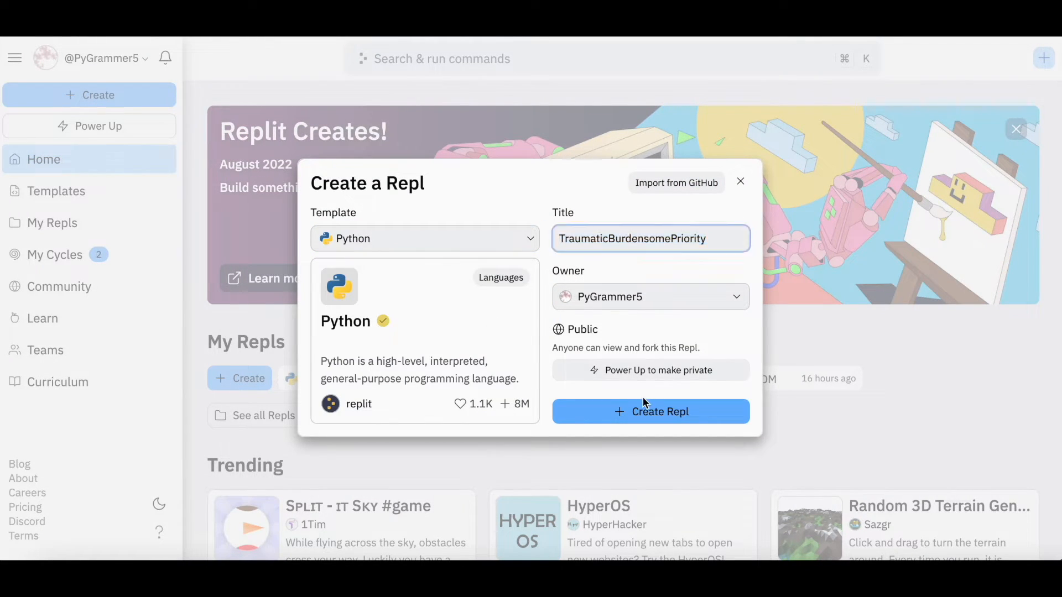
click(649, 412)
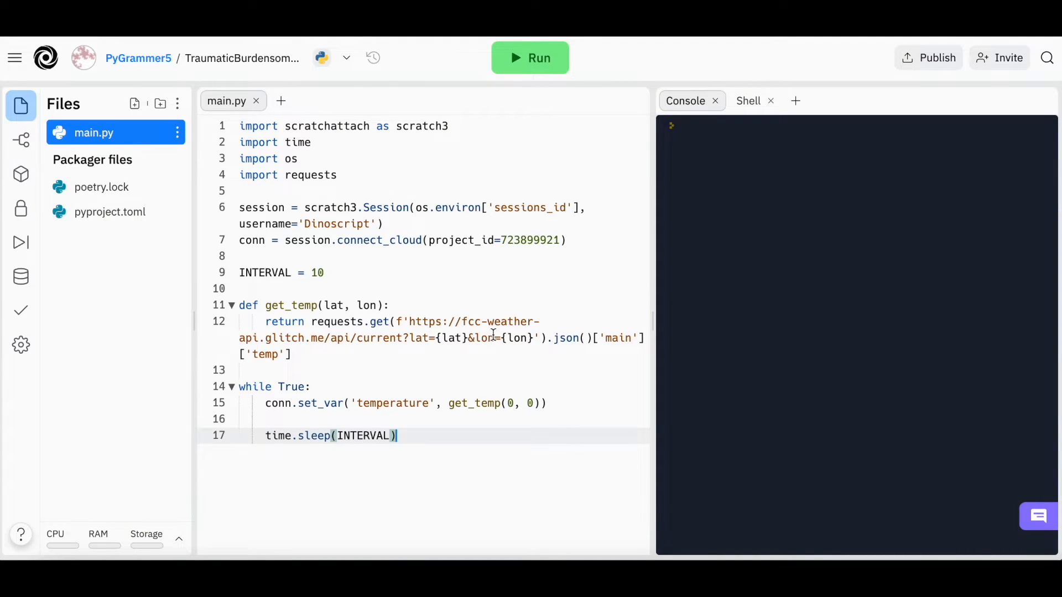
mouse_move(134, 103)
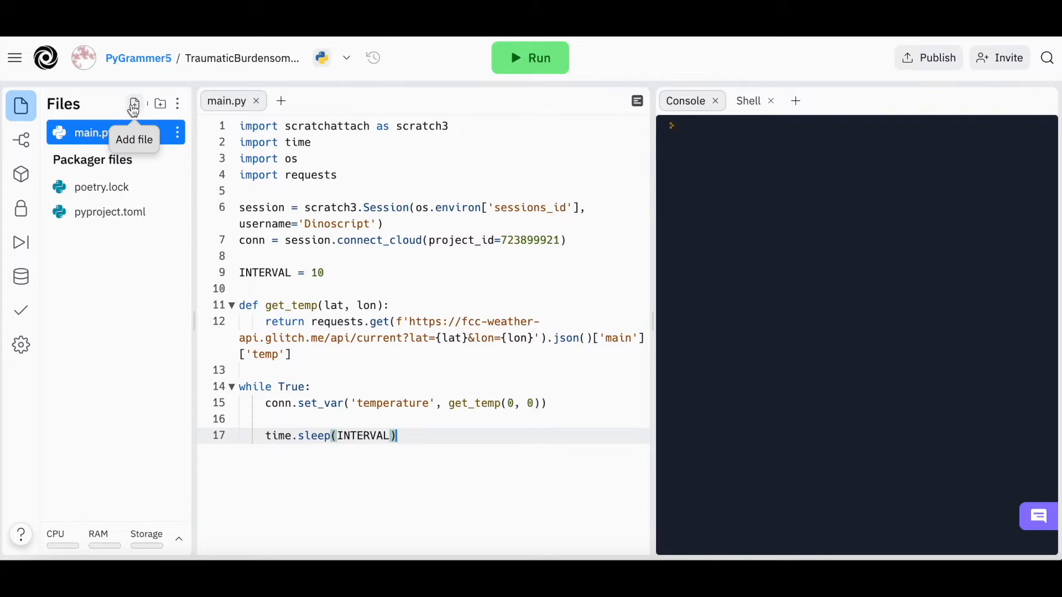
mouse_move(74, 135)
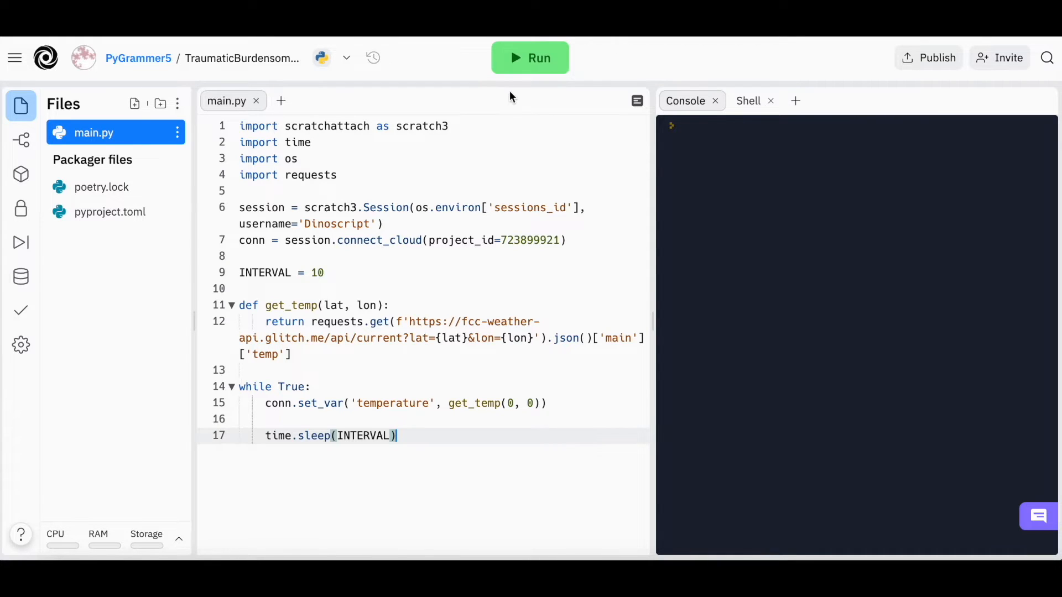
- Run the cloud script to see the XToken warning in the console, then stop it
click(529, 56)
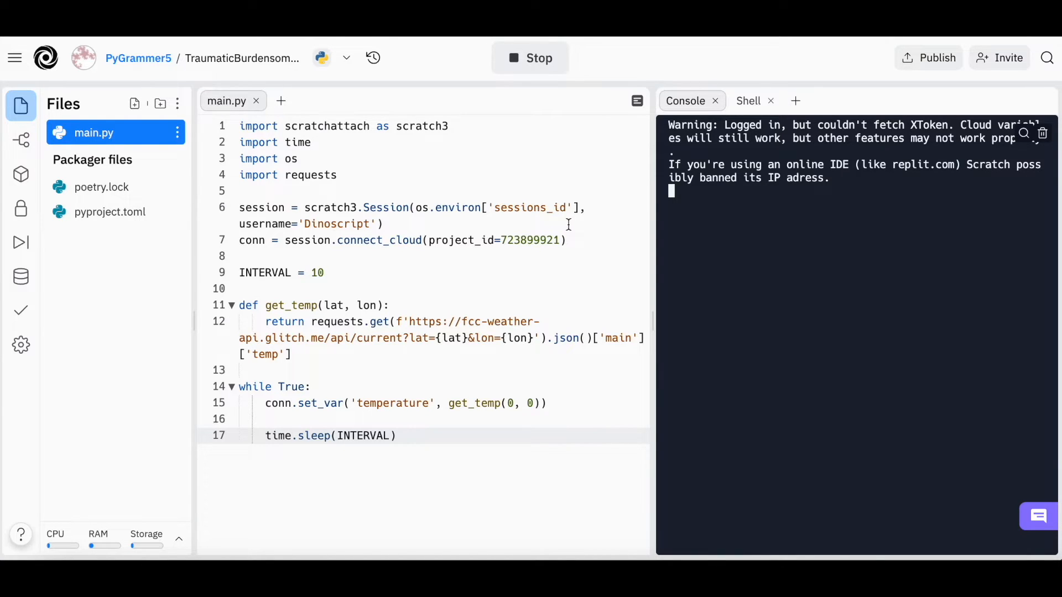
click(529, 58)
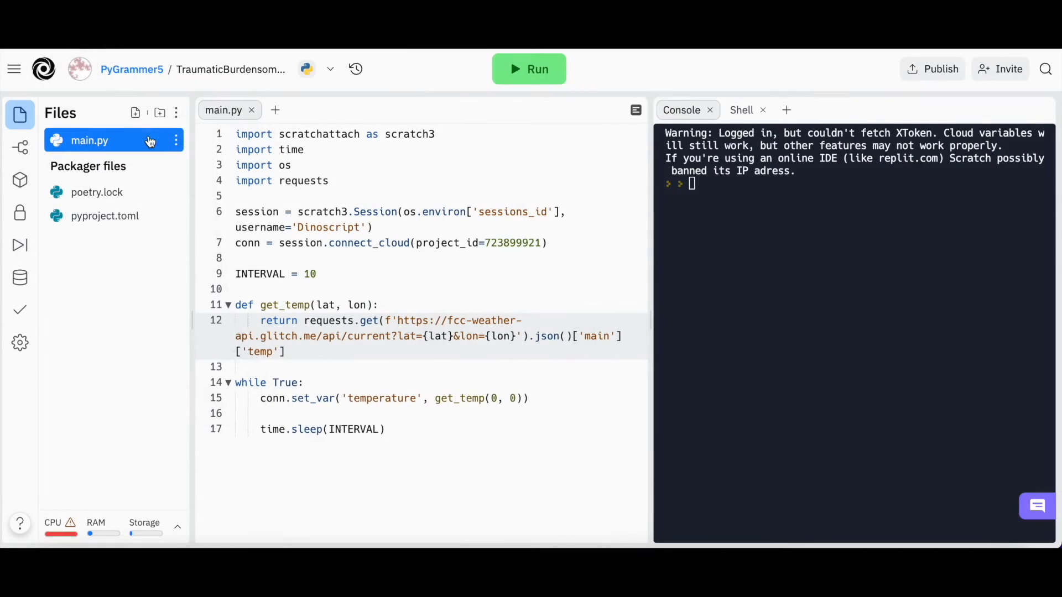
- Add keep_alive.py to the project and call keep_alive.keep_alive() in main.py below the imports
click(135, 113)
text(keep_alive.py)
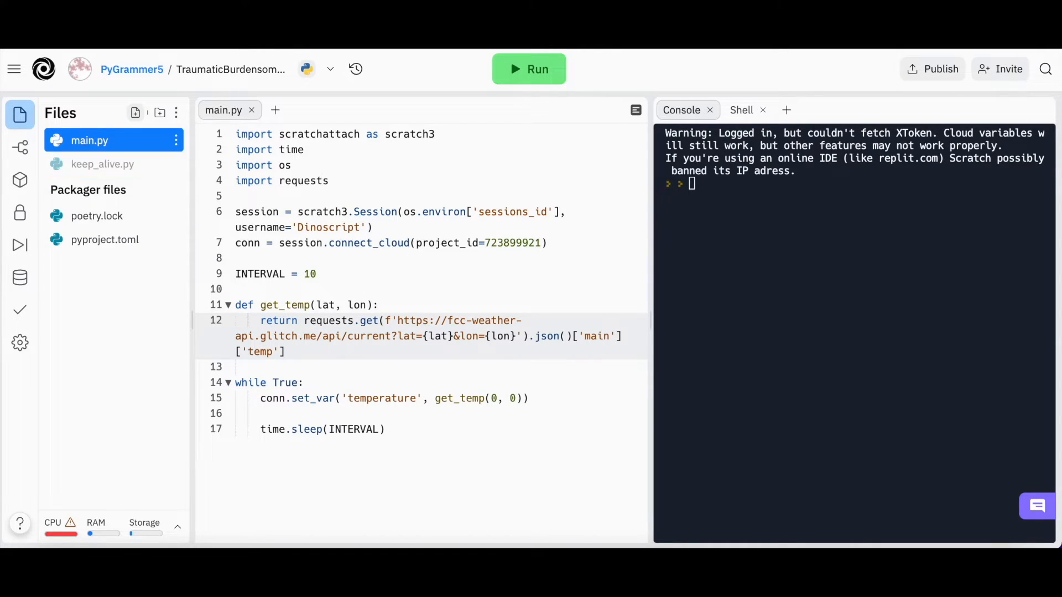
click(103, 164)
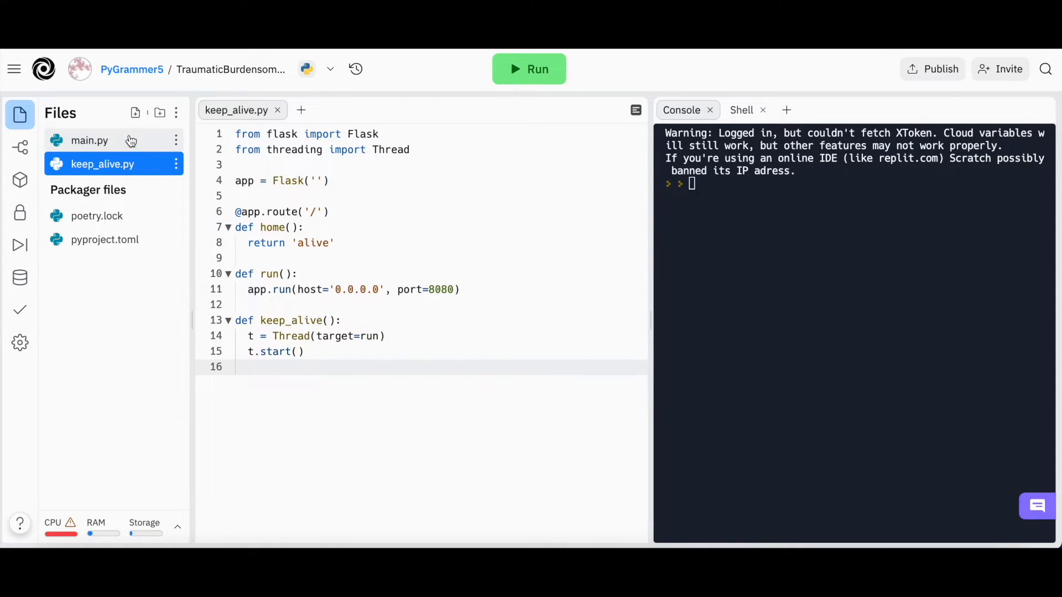
click(88, 141)
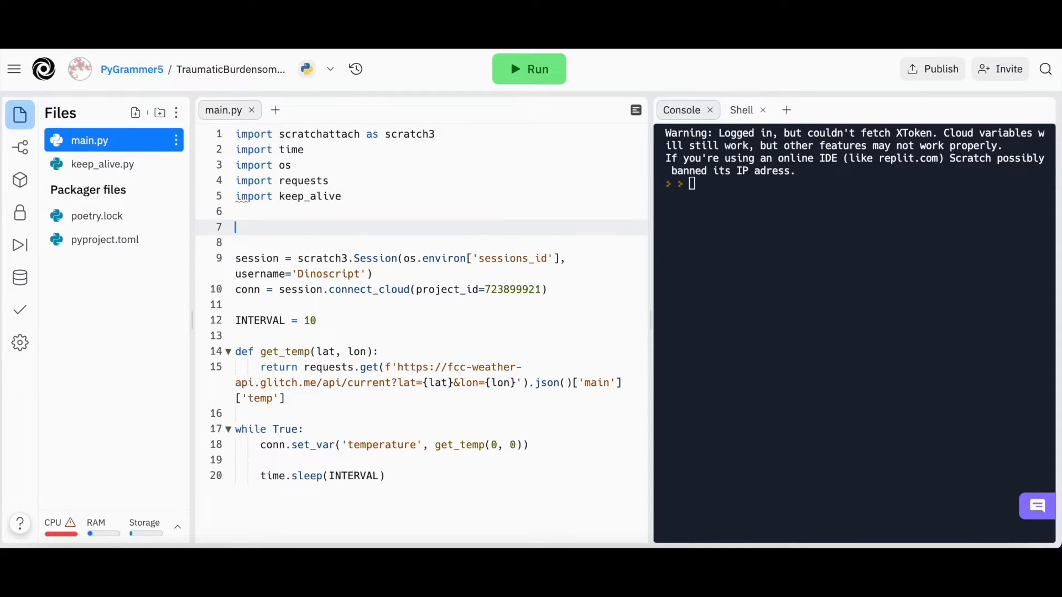
text(keep_alive.)
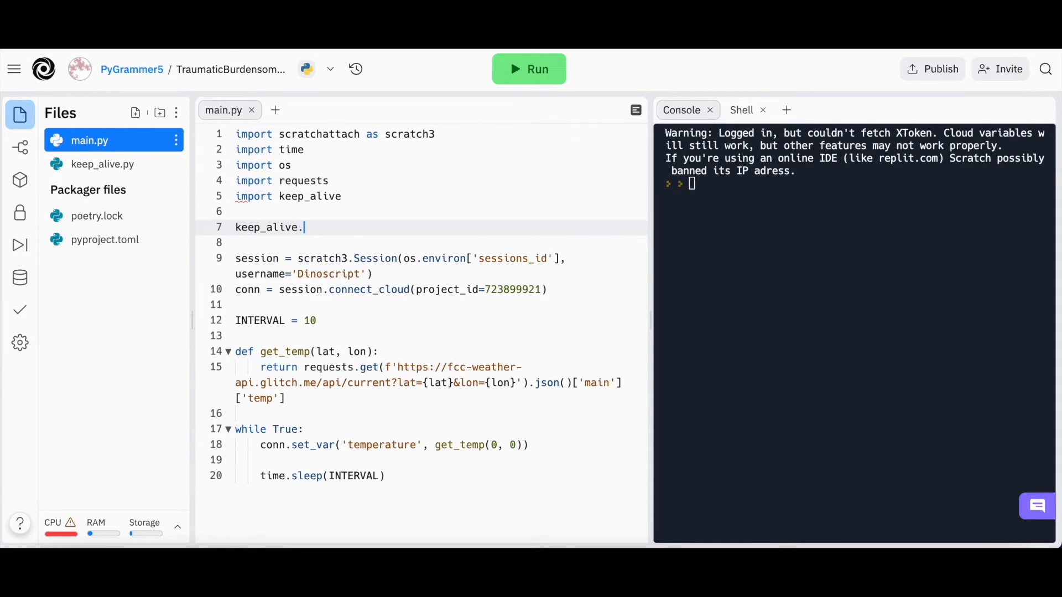
text(keep_alive())
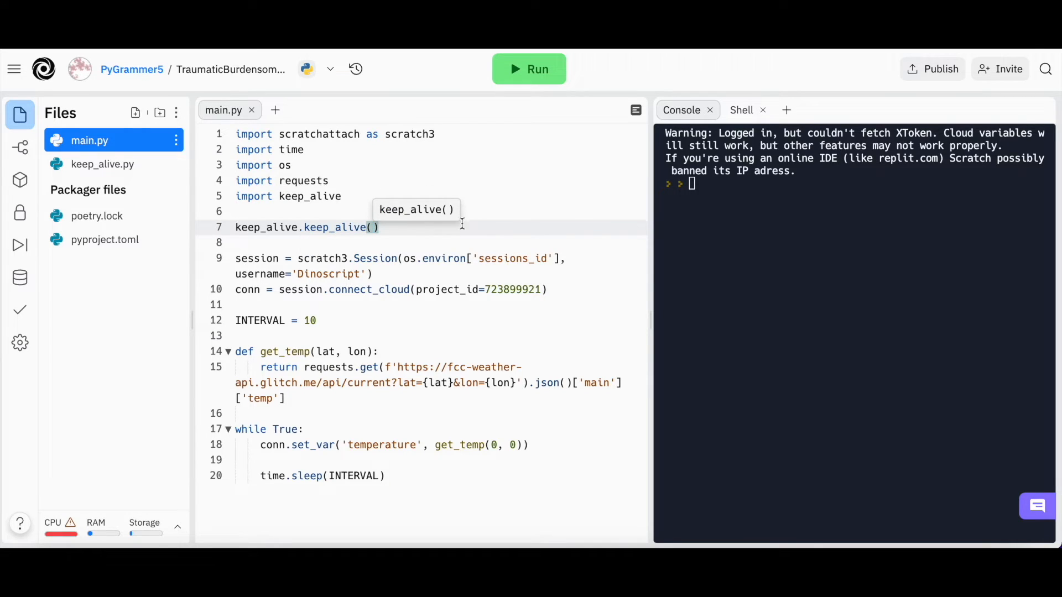
- Run the project until the webview shows 'alive' and select its repl.co address
click(528, 68)
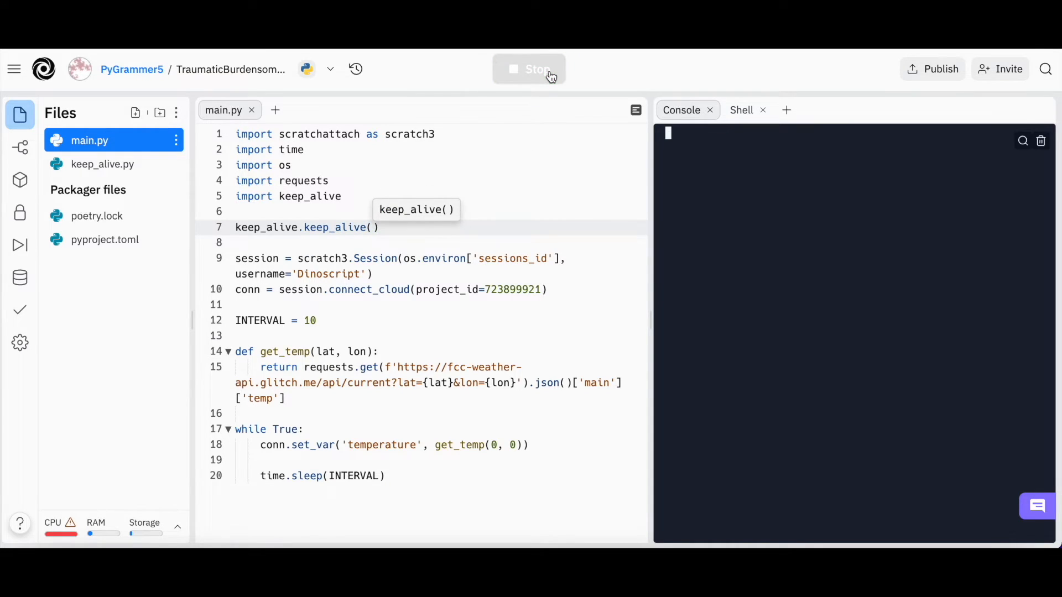
click(534, 68)
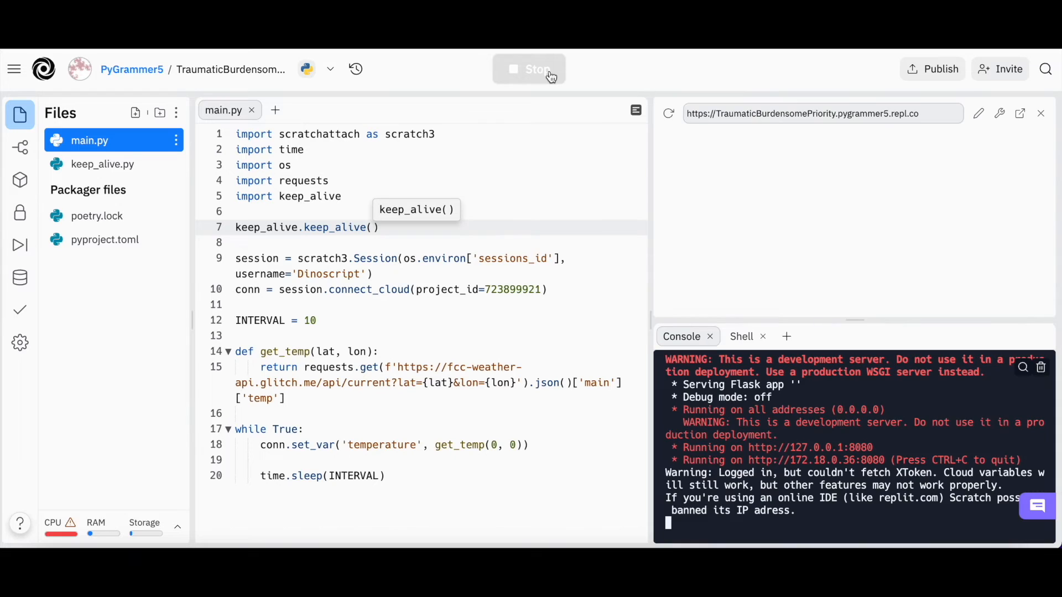
click(778, 113)
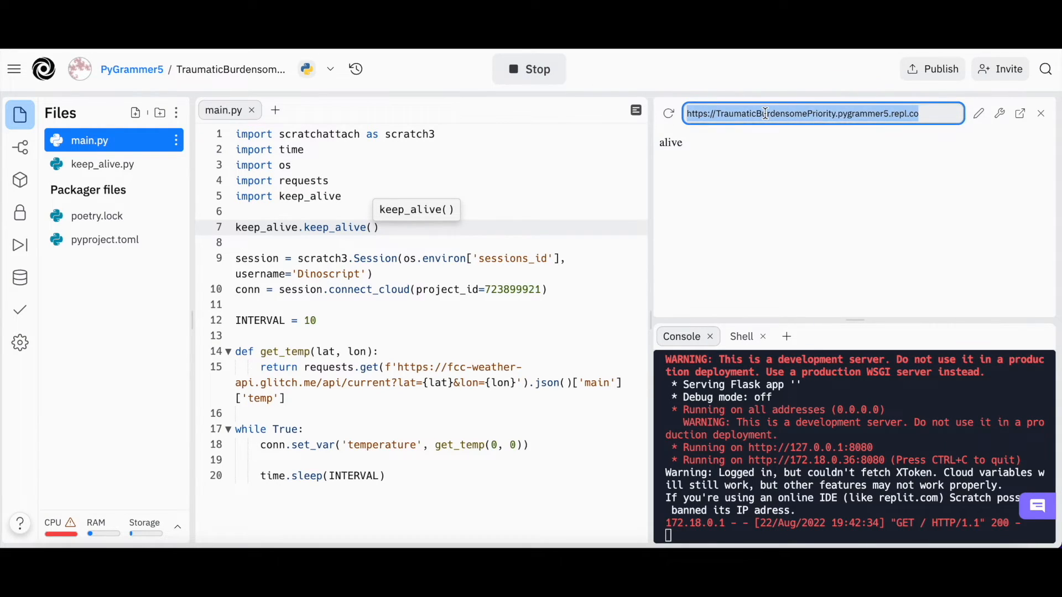
mouse_move(939, 104)
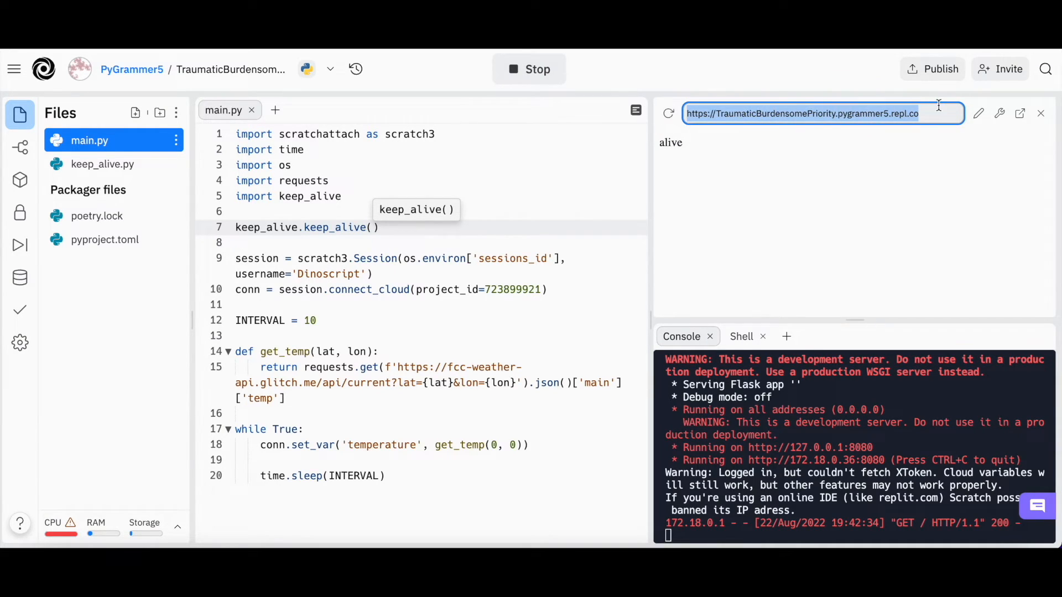
mouse_move(843, 152)
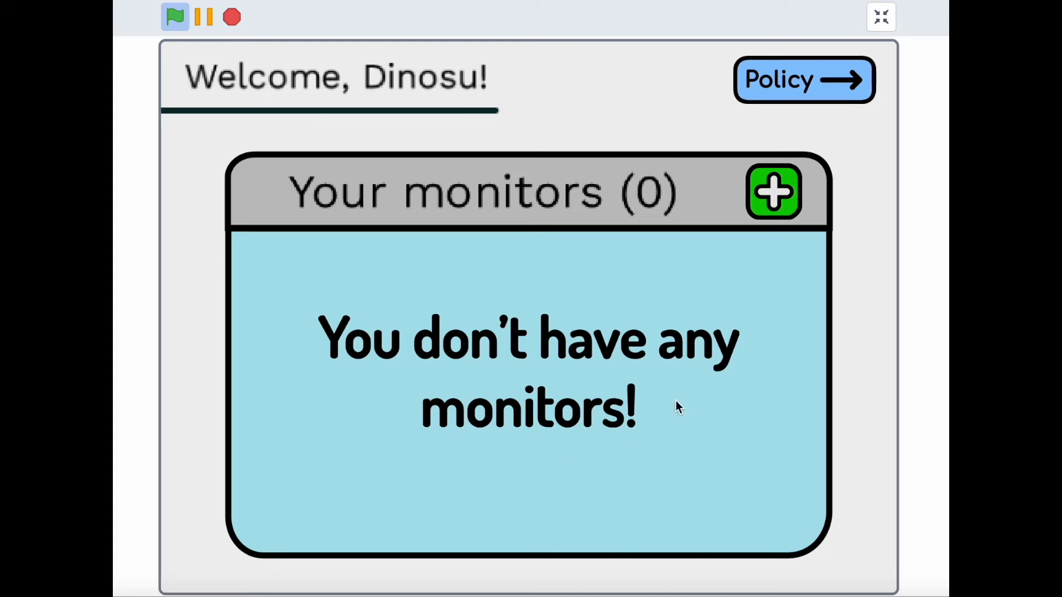
mouse_move(773, 191)
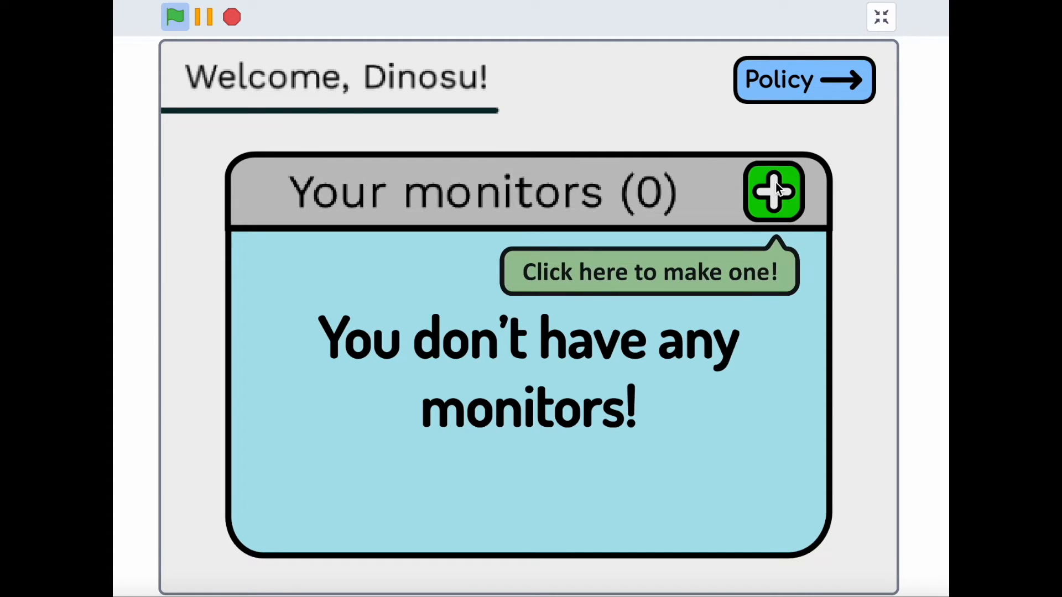
- Add a monitor named CloudHead Demo pointing at the repl.co address
click(773, 191)
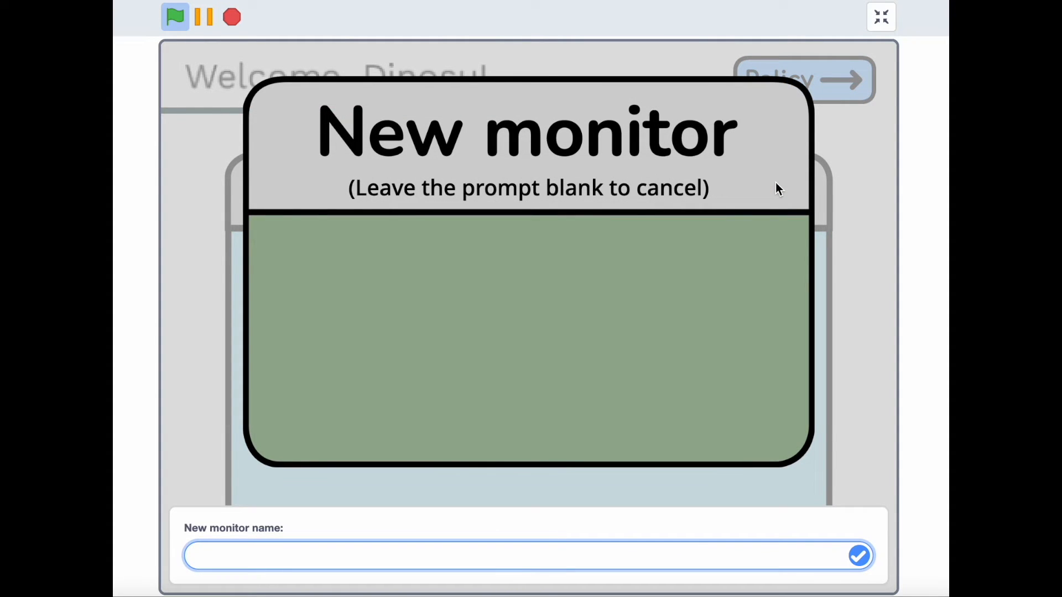
text(CloudHead D)
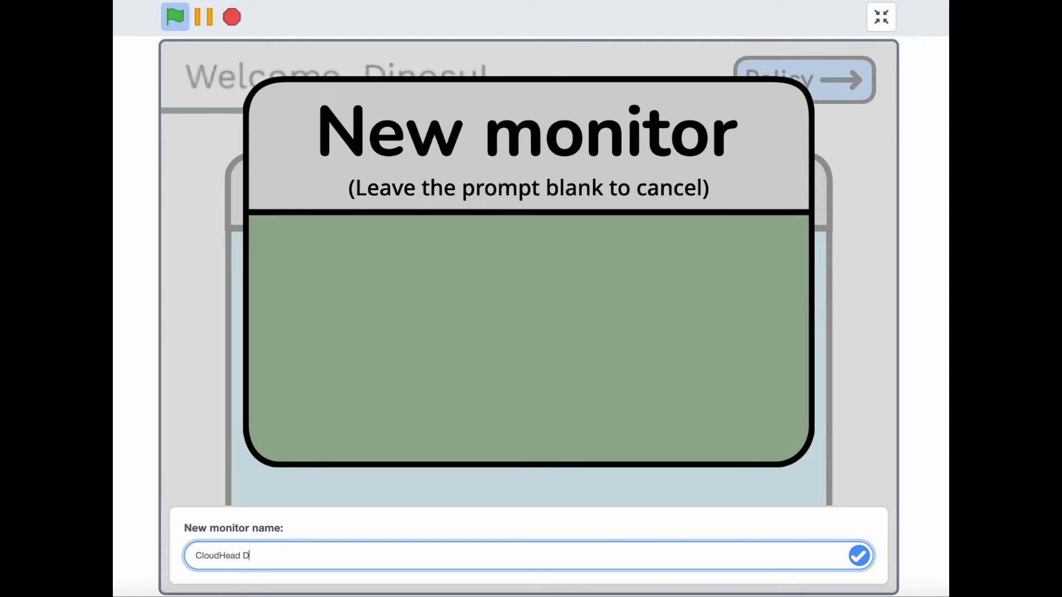
click(858, 555)
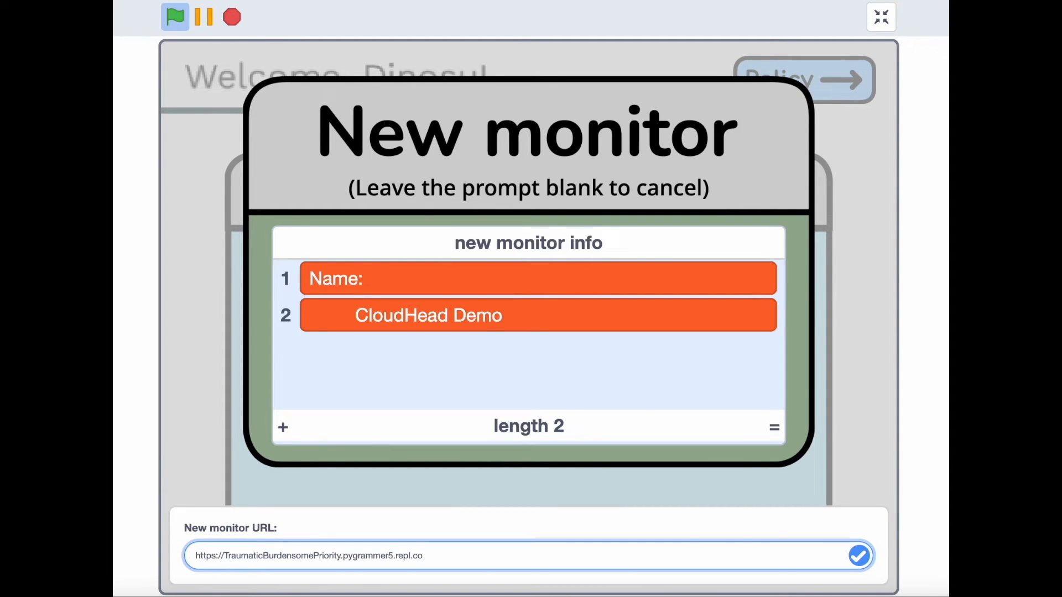
click(858, 555)
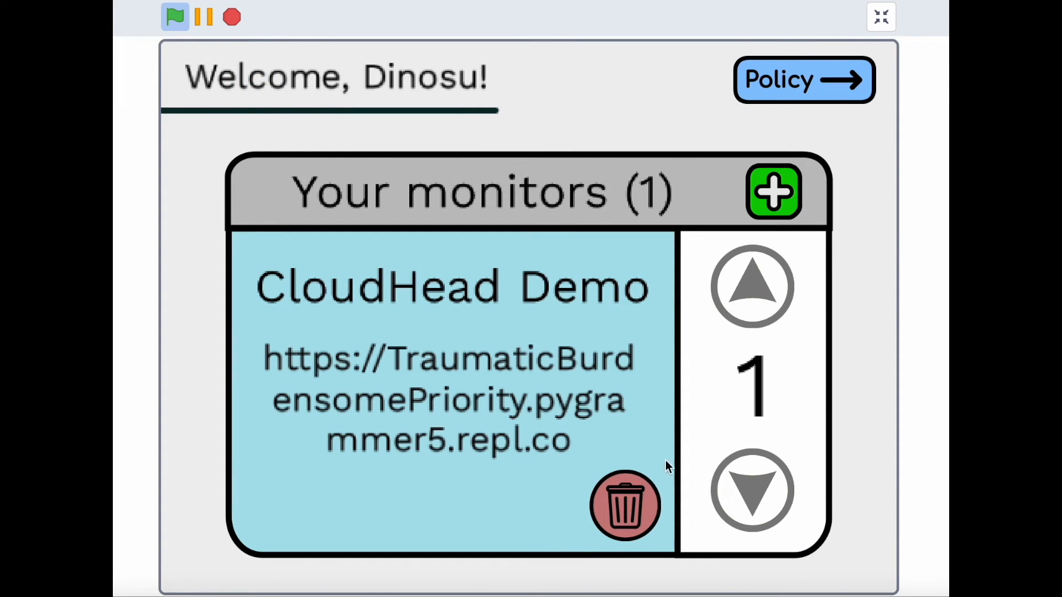
mouse_move(721, 398)
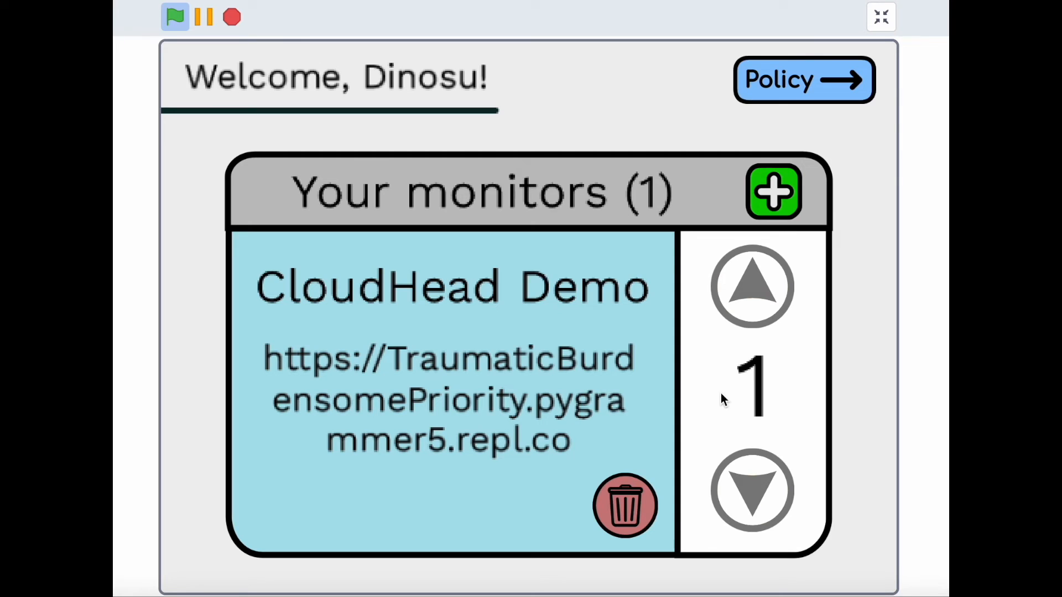
mouse_move(711, 440)
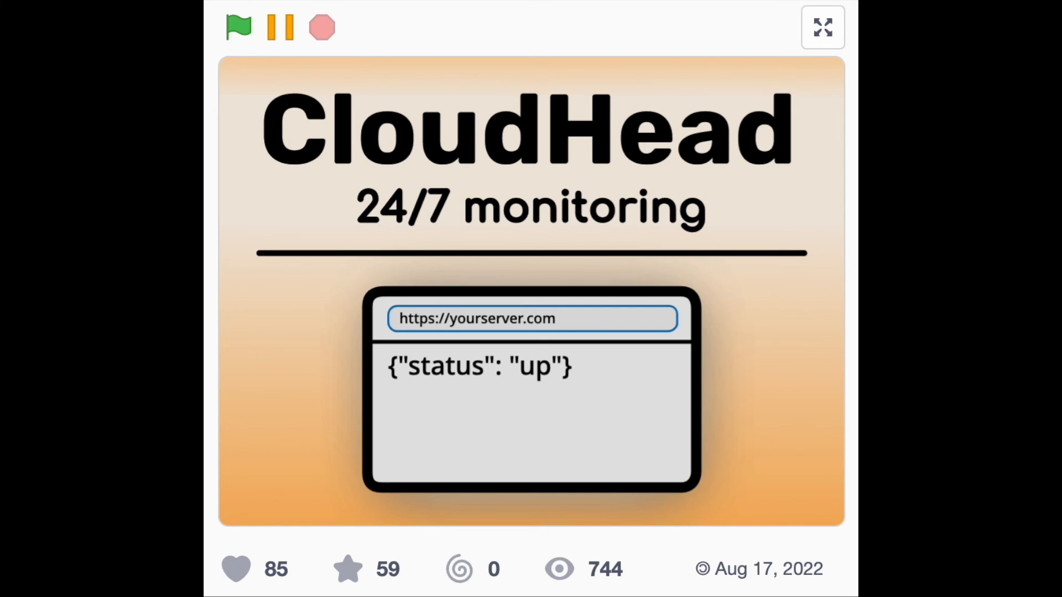
- Love the CloudHead project, raising its love count to 86
click(235, 568)
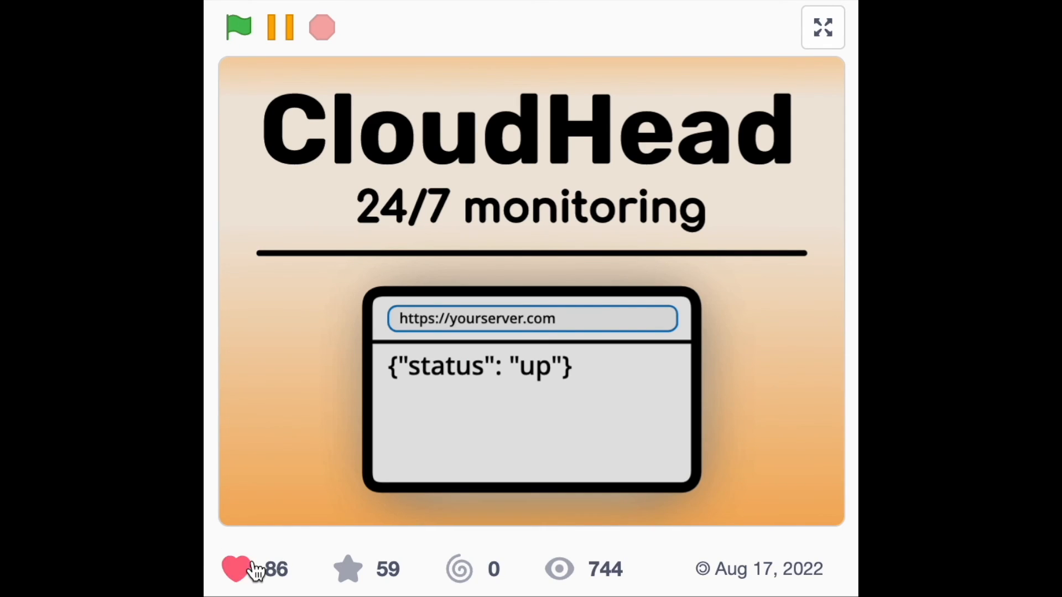